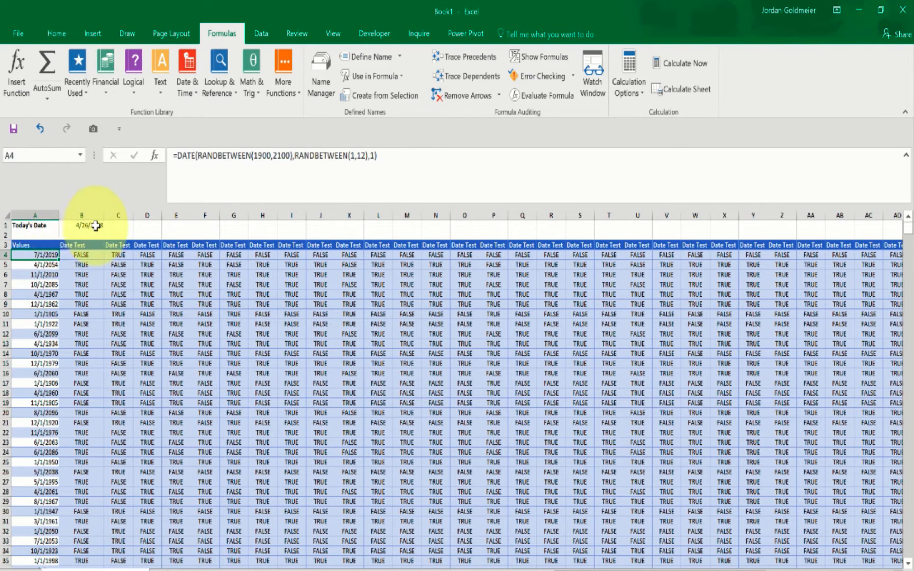
# Inspect the TODAY formula in B1 and the NOW comparison in B4, then select D1
pyautogui.click(81, 225)
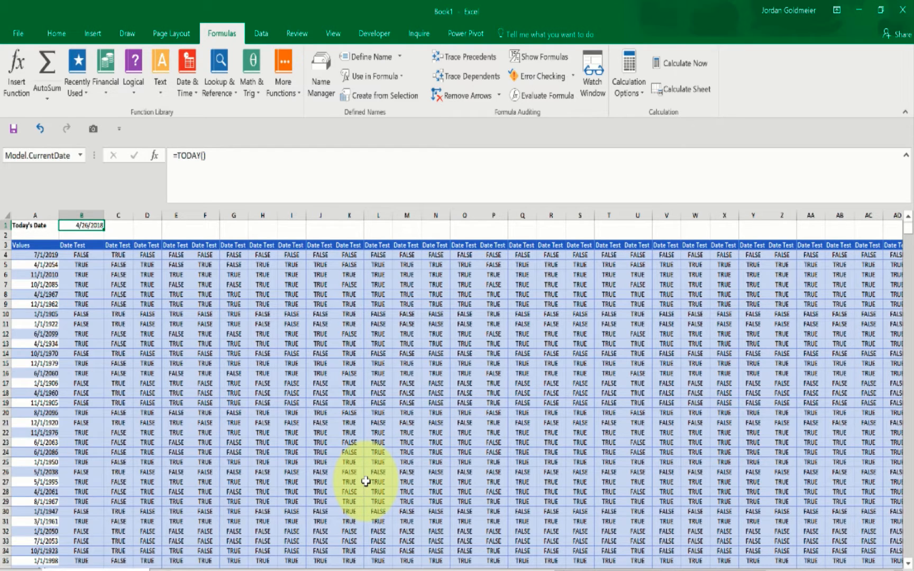
pyautogui.click(81, 255)
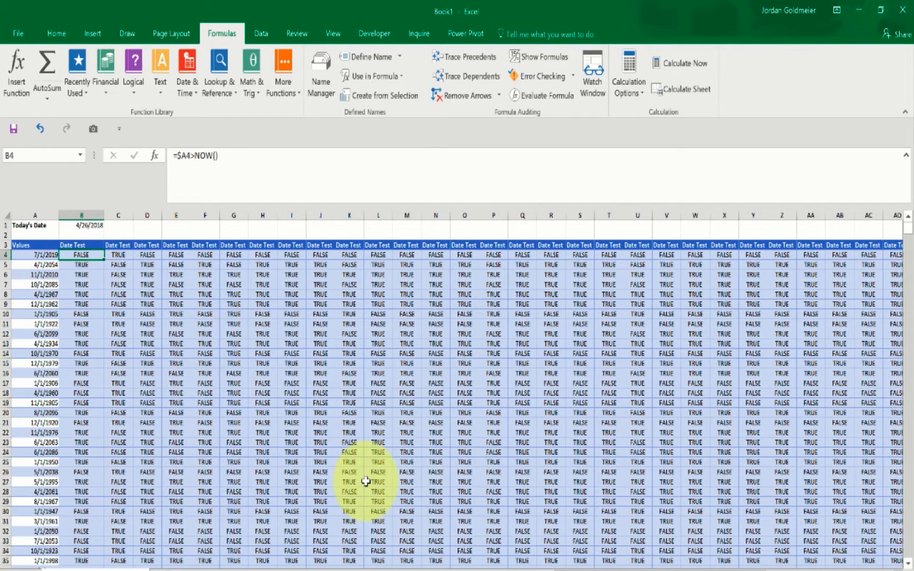
pyautogui.click(35, 255)
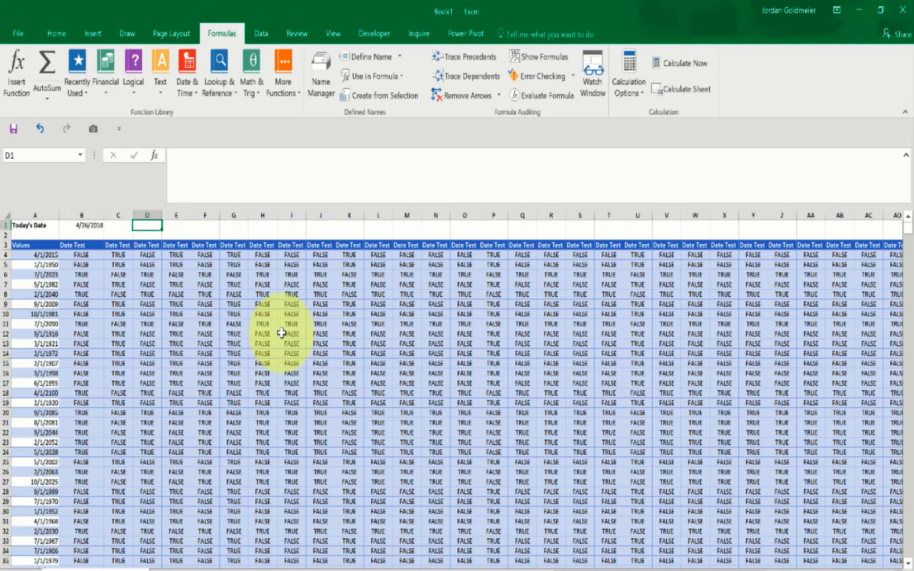
# Enter =1+I14 in D1 so it returns 1 and recalculates the dates
pyautogui.write('=')
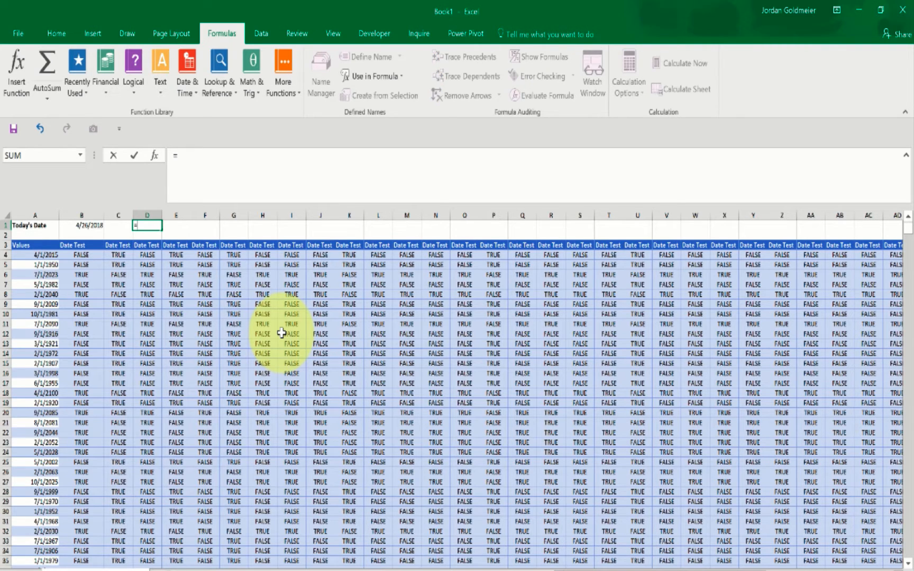
pyautogui.write('1+I14')
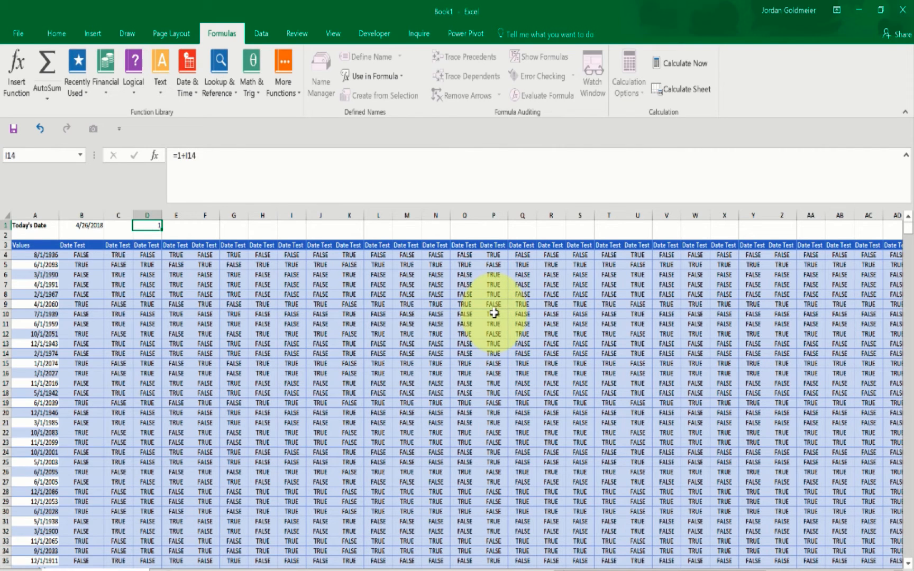
pyautogui.click(147, 235)
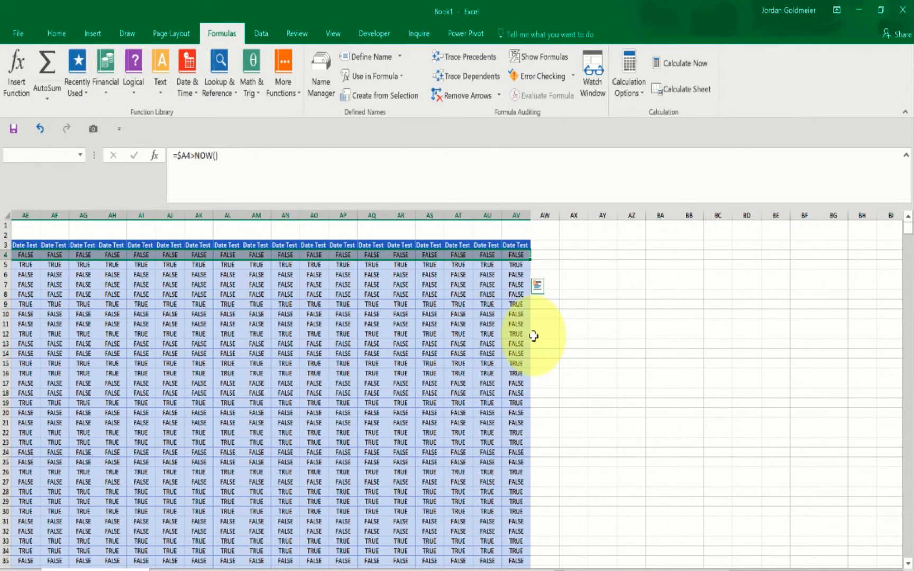
pyautogui.scroll(-3)
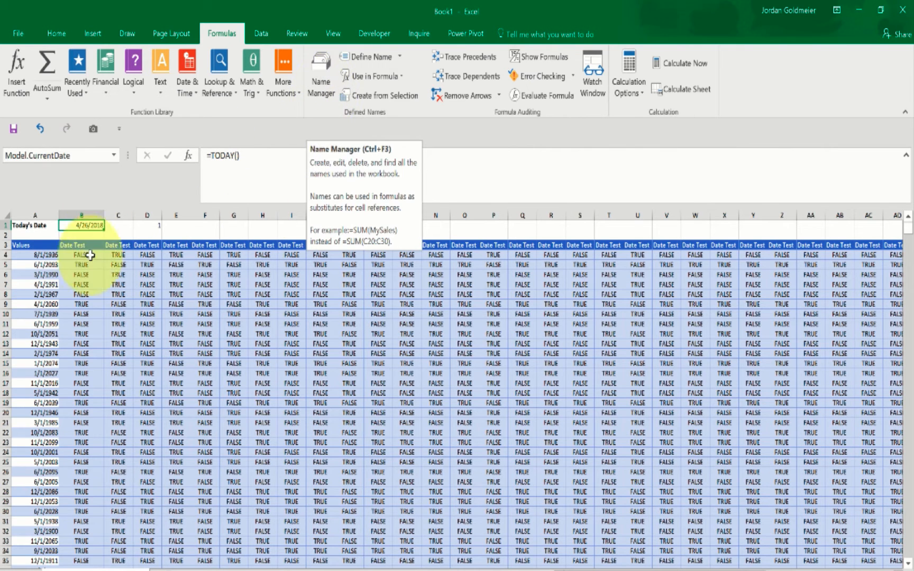
# Delete and recreate the workbook name Model.CurrentDate referring to B1 in Name Manager
pyautogui.click(320, 72)
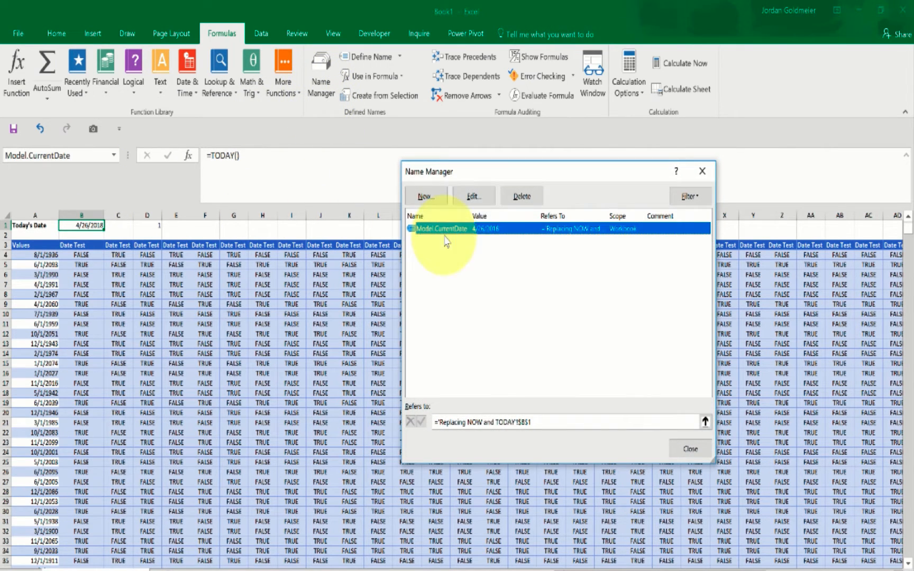
pyautogui.click(520, 195)
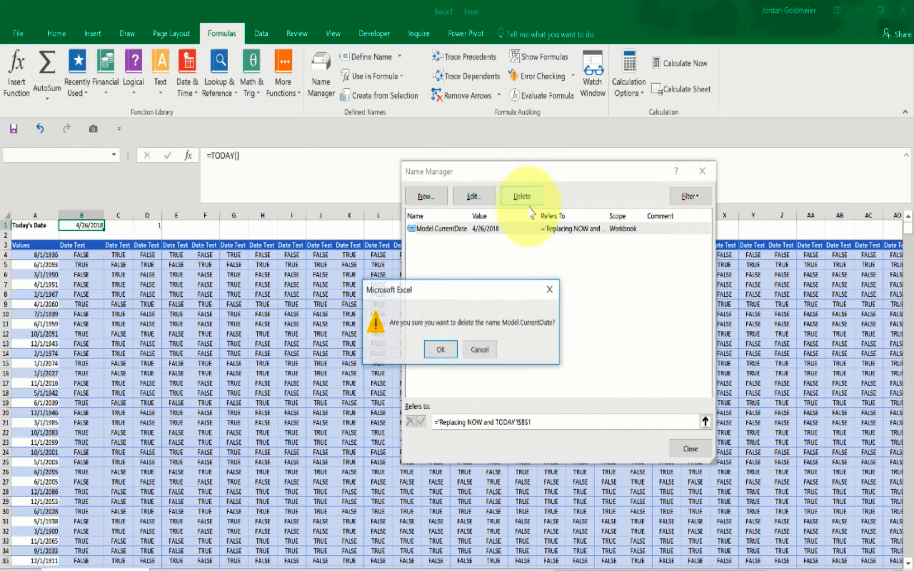
pyautogui.click(440, 349)
pyautogui.write('M')
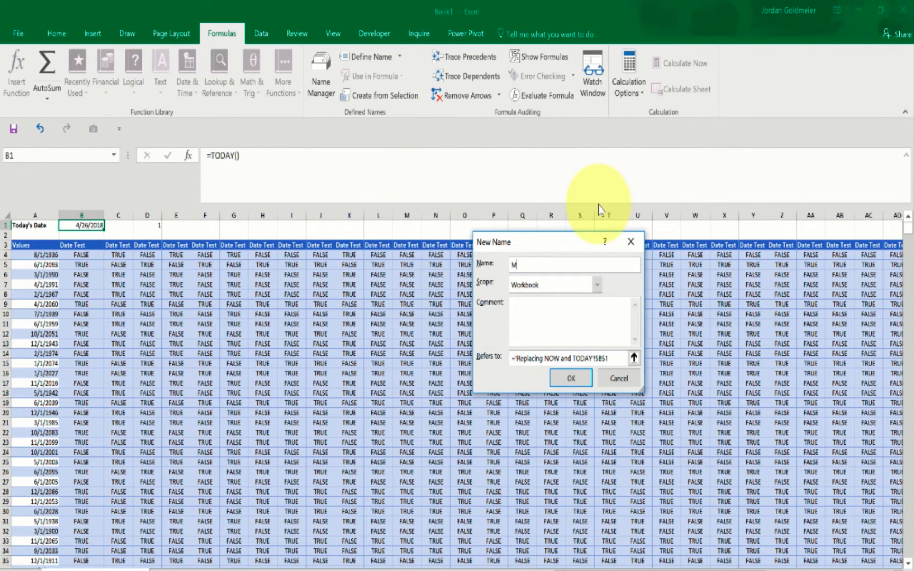
pyautogui.write('odel.CurrentDa')
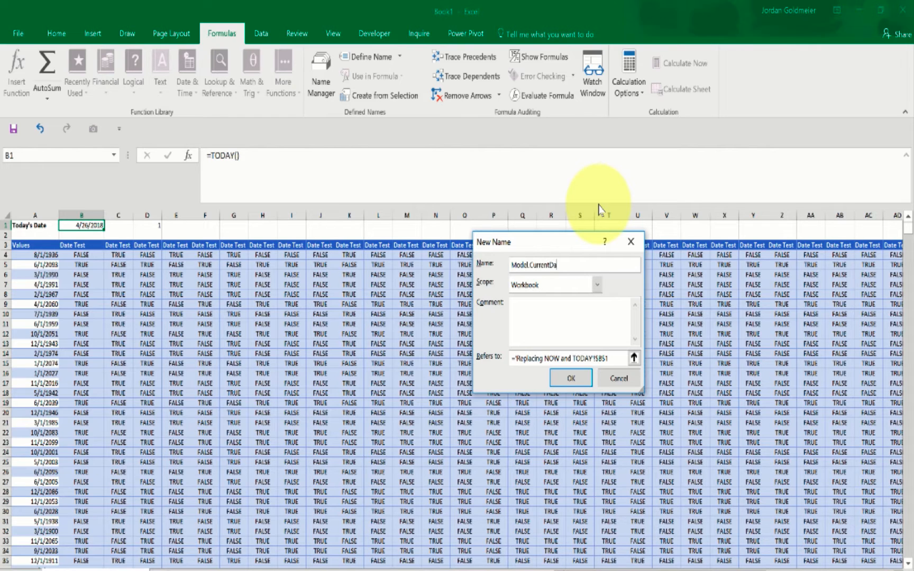
pyautogui.click(570, 378)
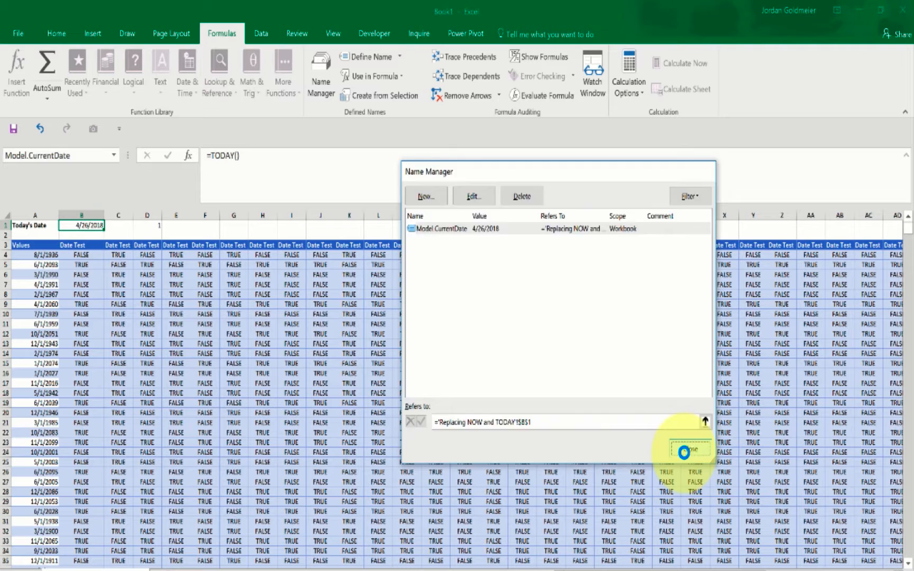
pyautogui.click(690, 452)
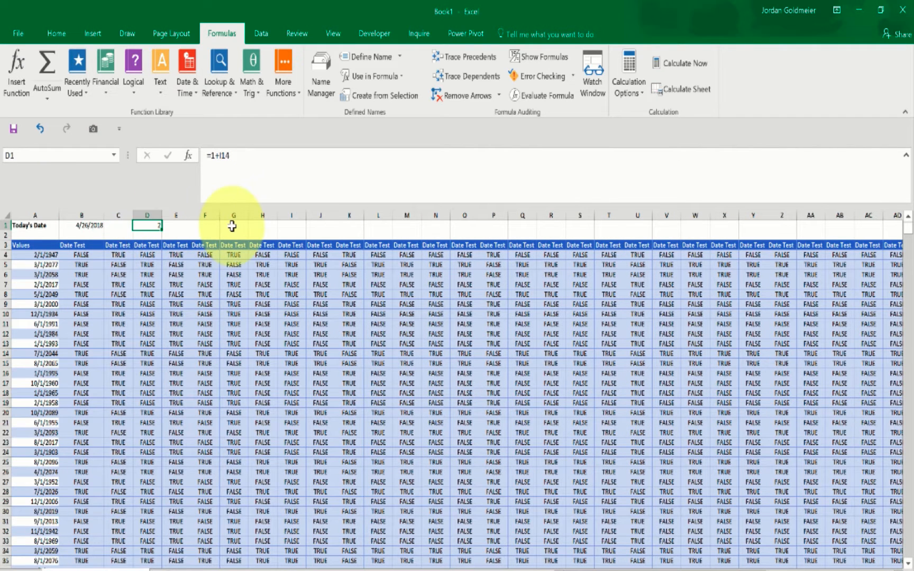
# Check cells C1 and B4 and the workbook's calculation mode
pyautogui.click(118, 225)
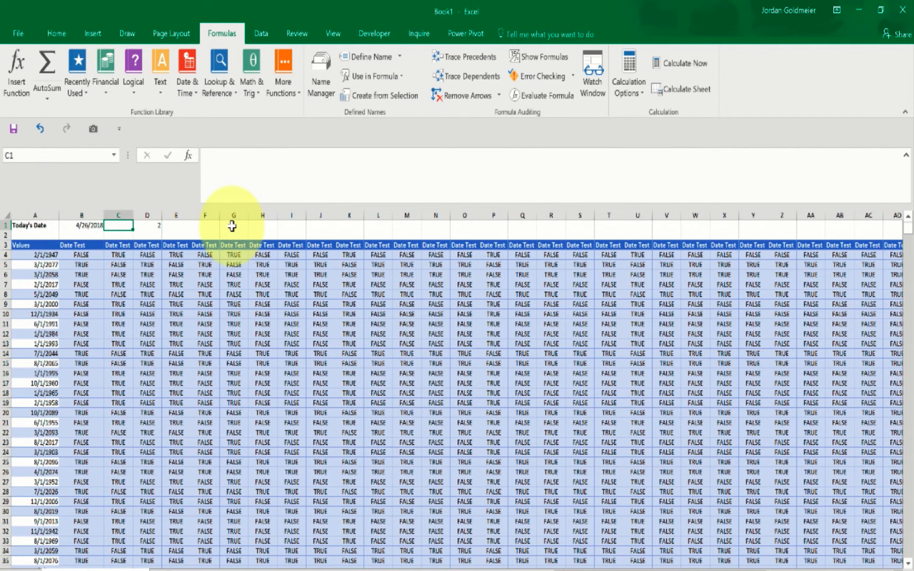
pyautogui.click(81, 255)
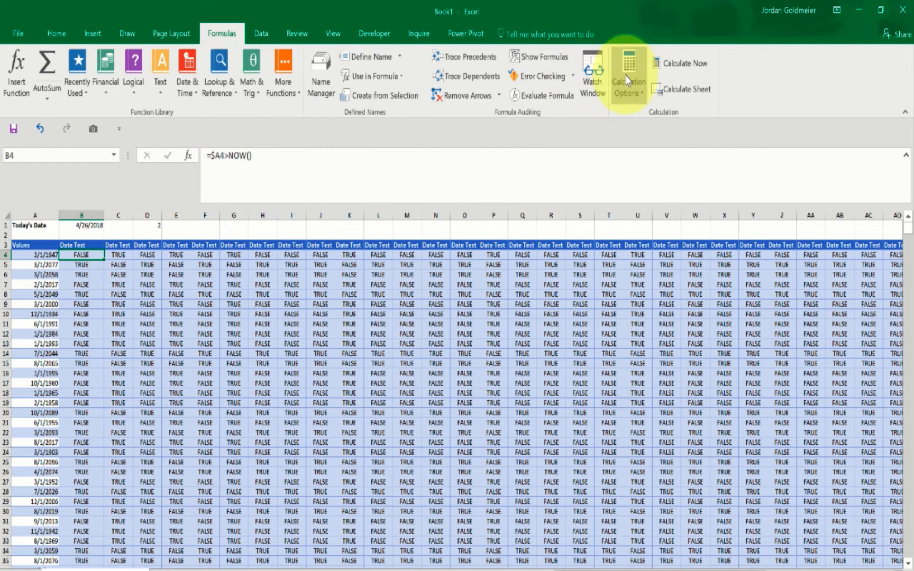
pyautogui.click(628, 73)
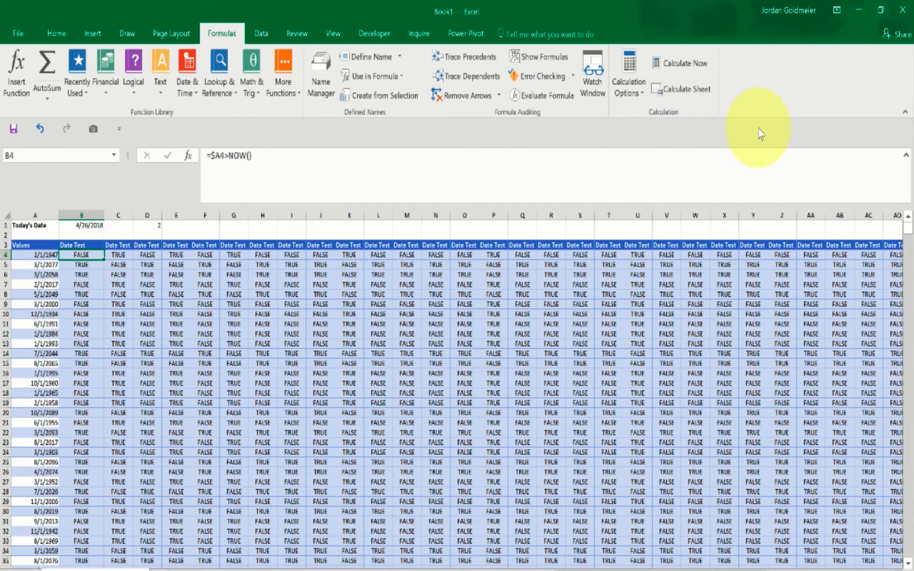
pyautogui.click(56, 33)
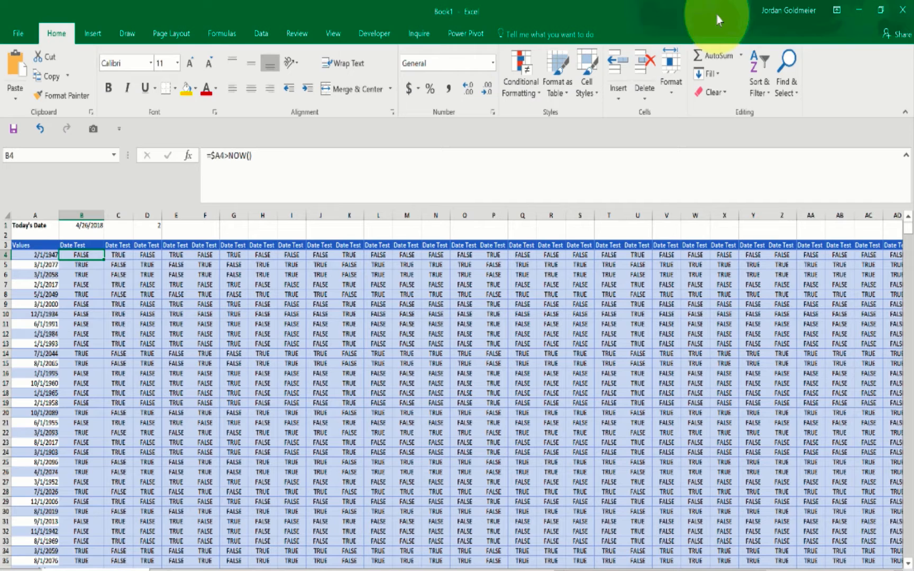
# Replace All NOW() with Model.CurrentDate, acknowledging the 856,548 replacements
pyautogui.click(786, 70)
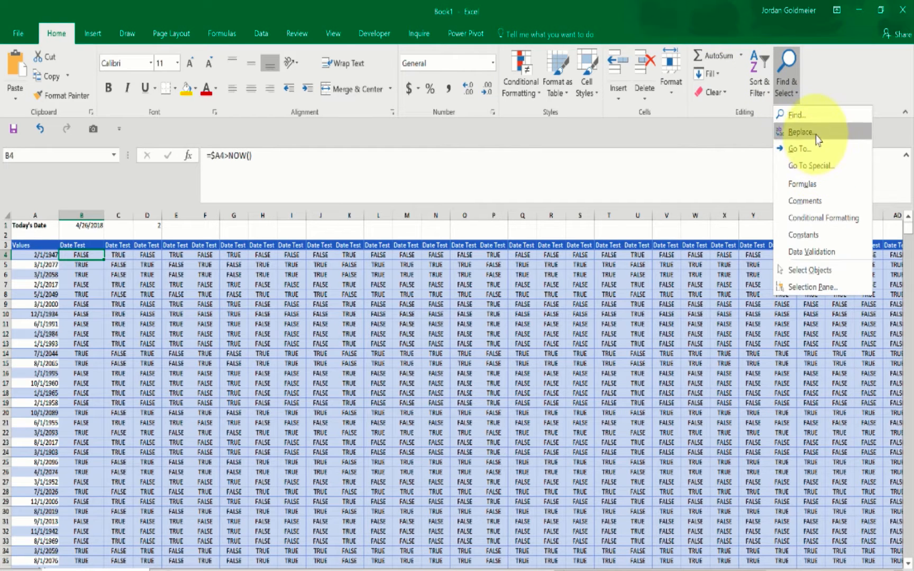
pyautogui.click(799, 132)
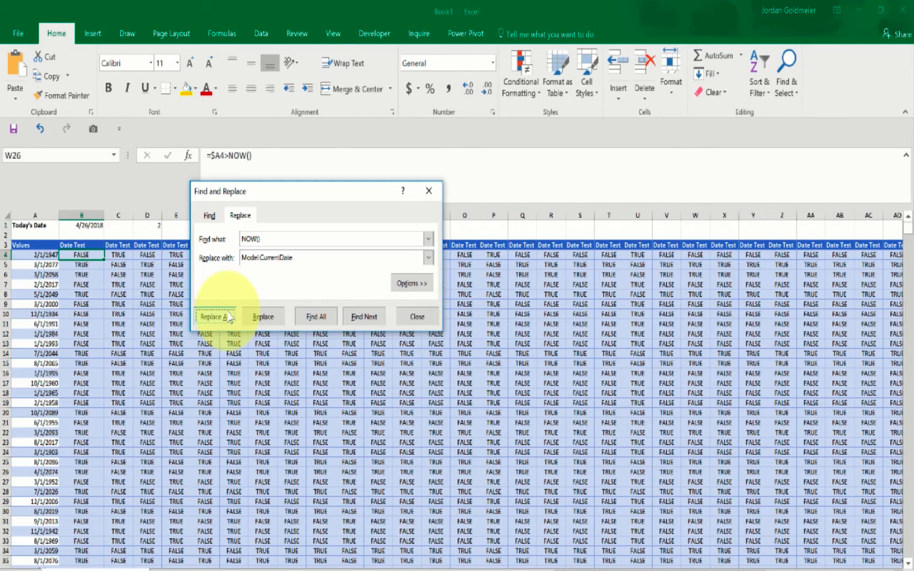
pyautogui.click(215, 316)
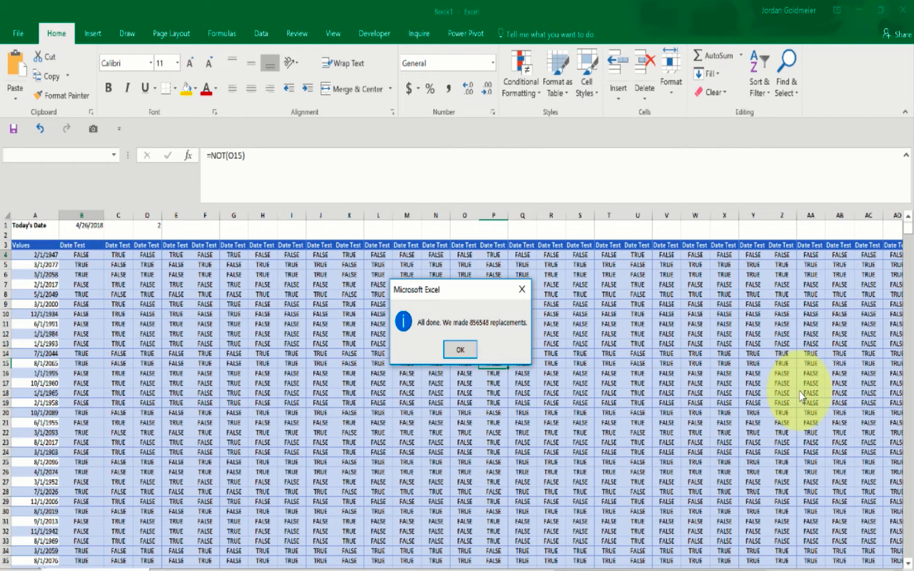
pyautogui.moveTo(431, 329)
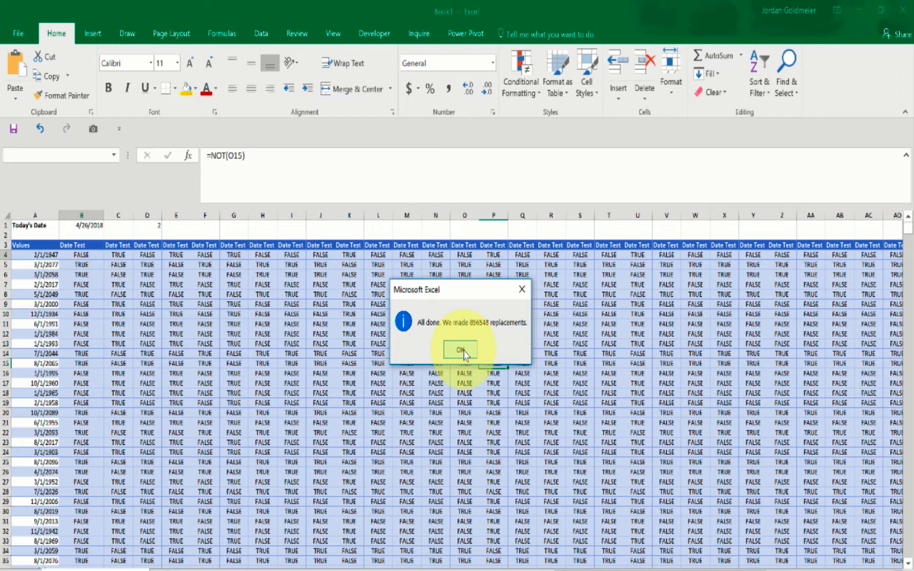
pyautogui.click(462, 349)
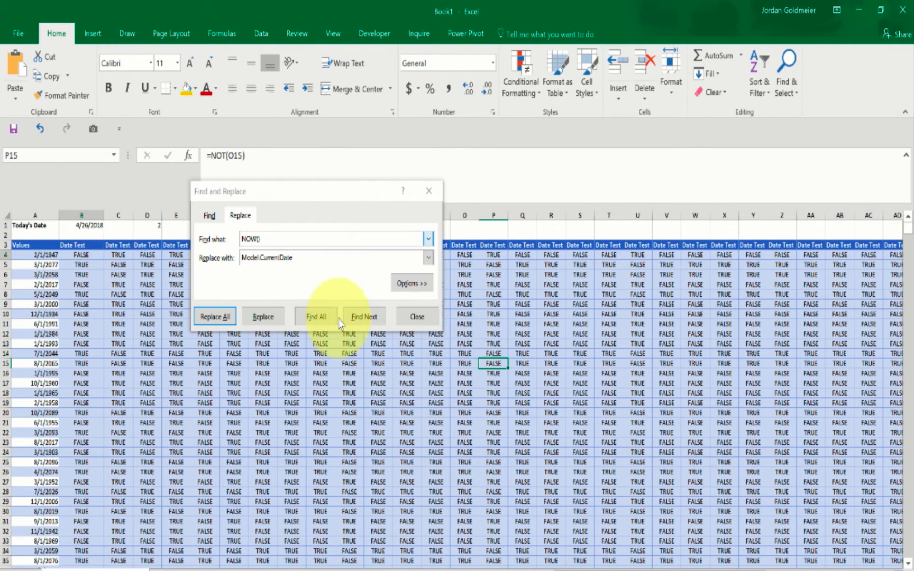
pyautogui.click(417, 316)
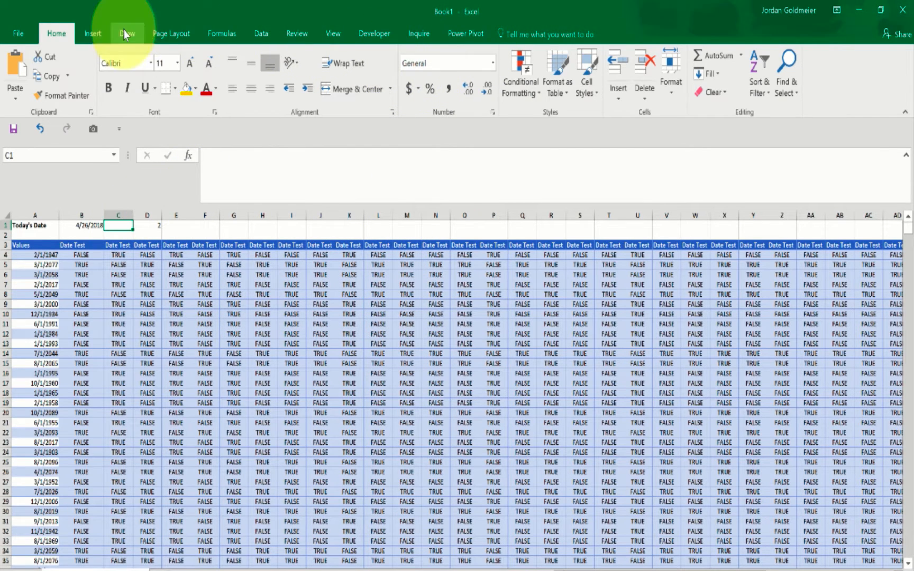
# Open Formulas > Calculation Options to see the Manual setting
pyautogui.click(628, 73)
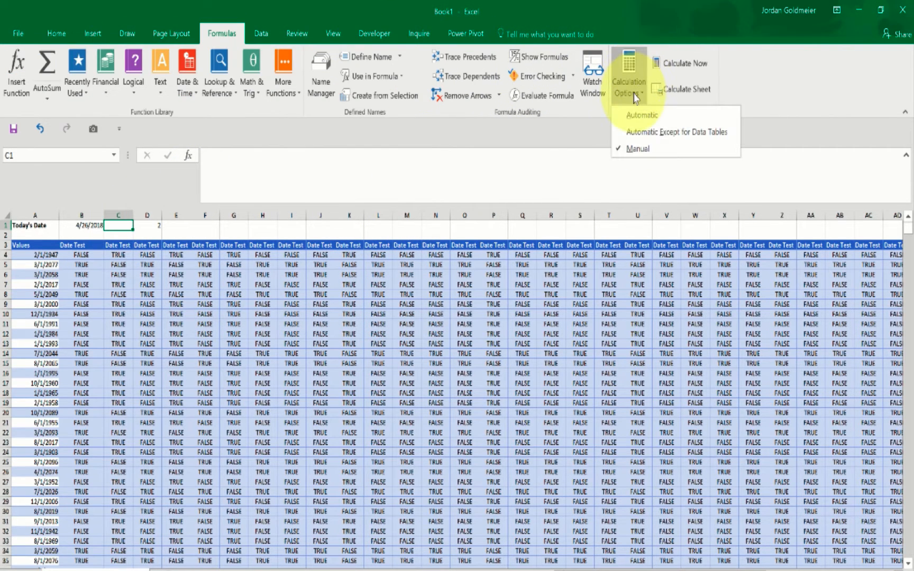
pyautogui.click(640, 115)
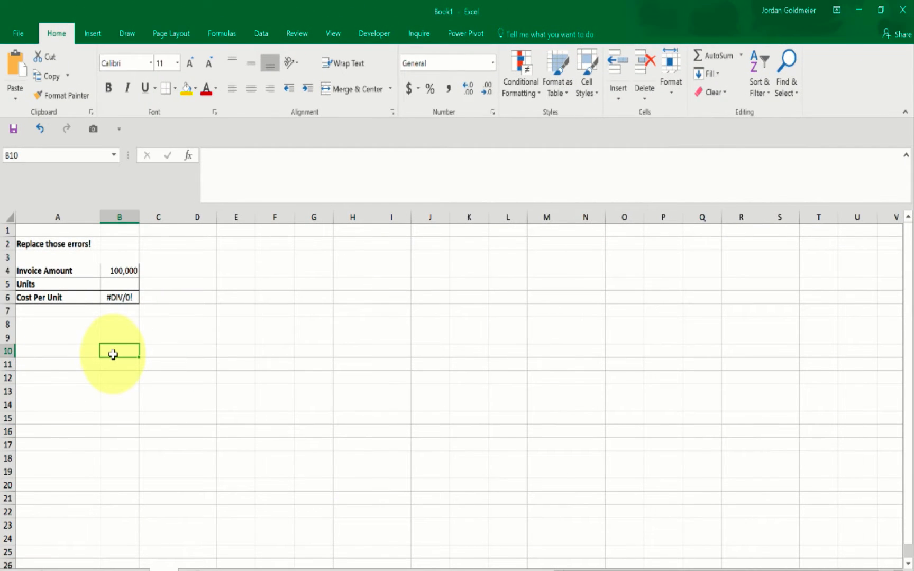
pyautogui.click(120, 297)
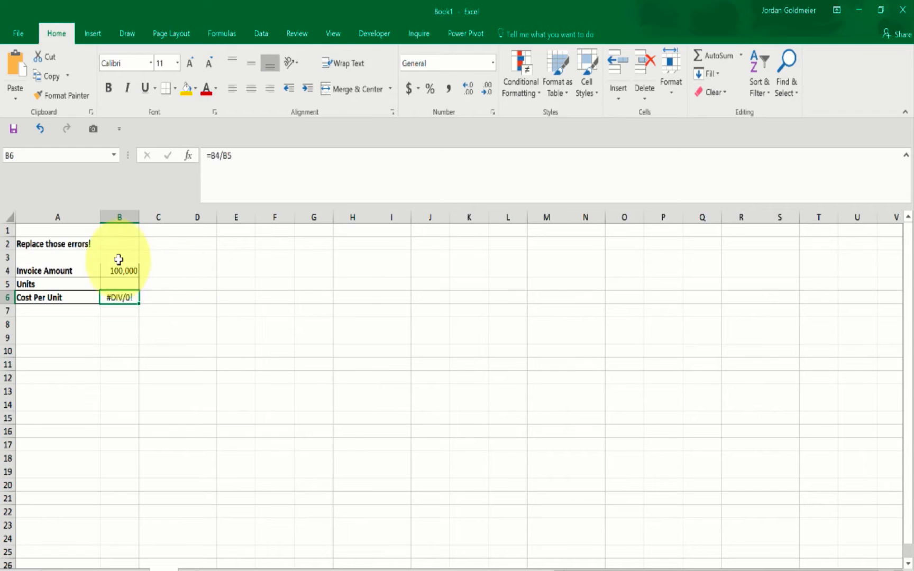
pyautogui.click(119, 284)
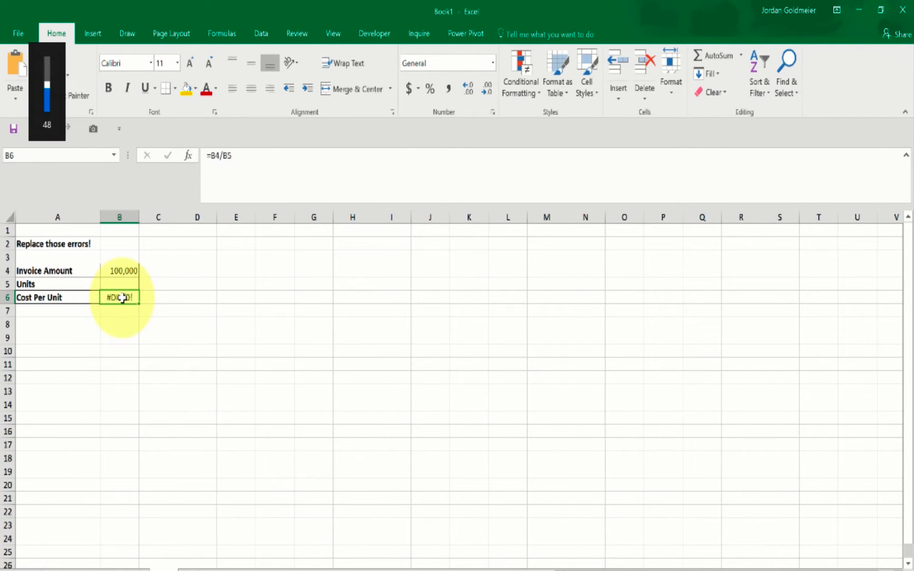
pyautogui.doubleClick(119, 297)
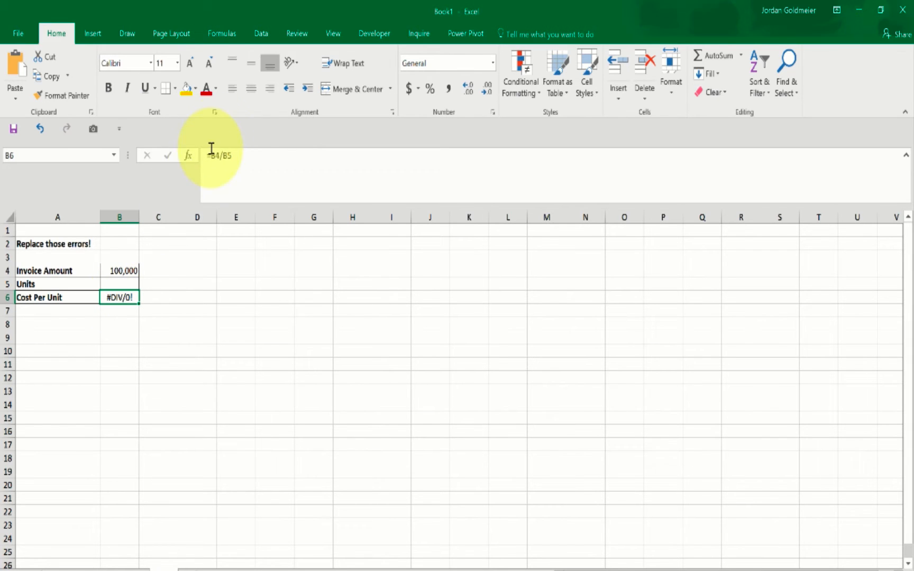
pyautogui.doubleClick(119, 297)
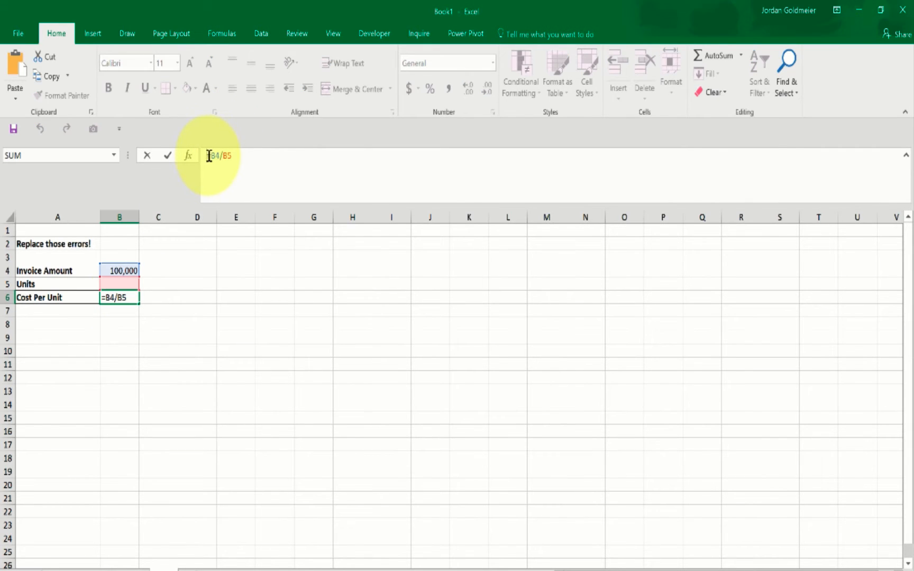
pyautogui.write('if')
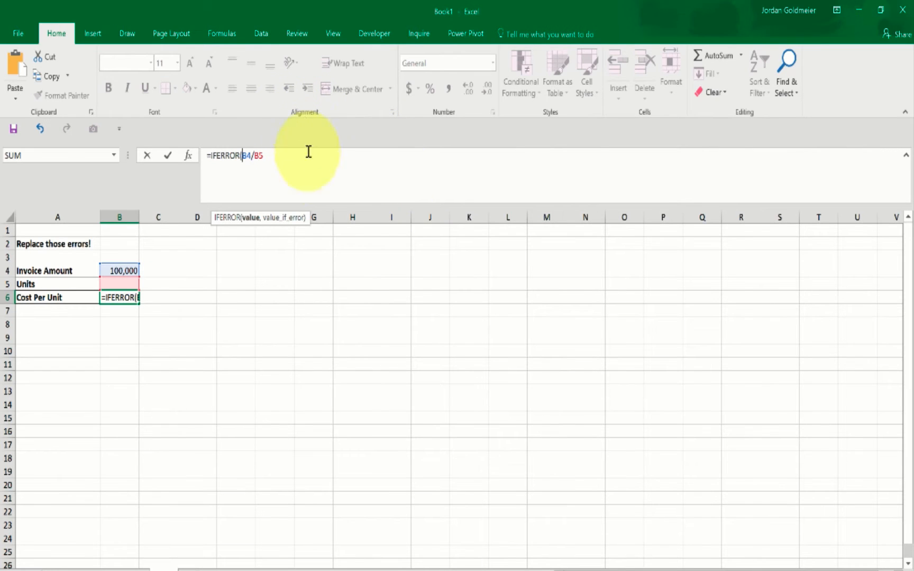
pyautogui.moveTo(315, 158)
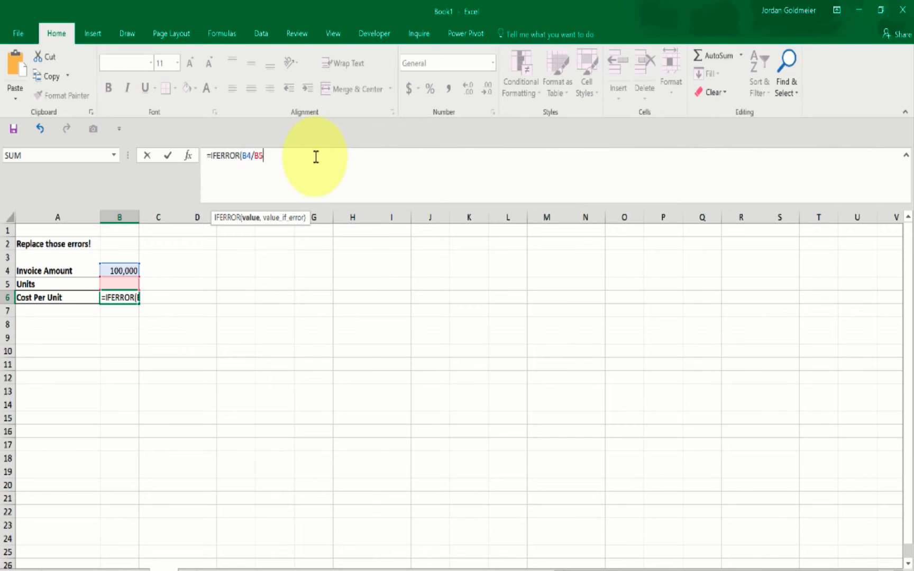
pyautogui.write(',')
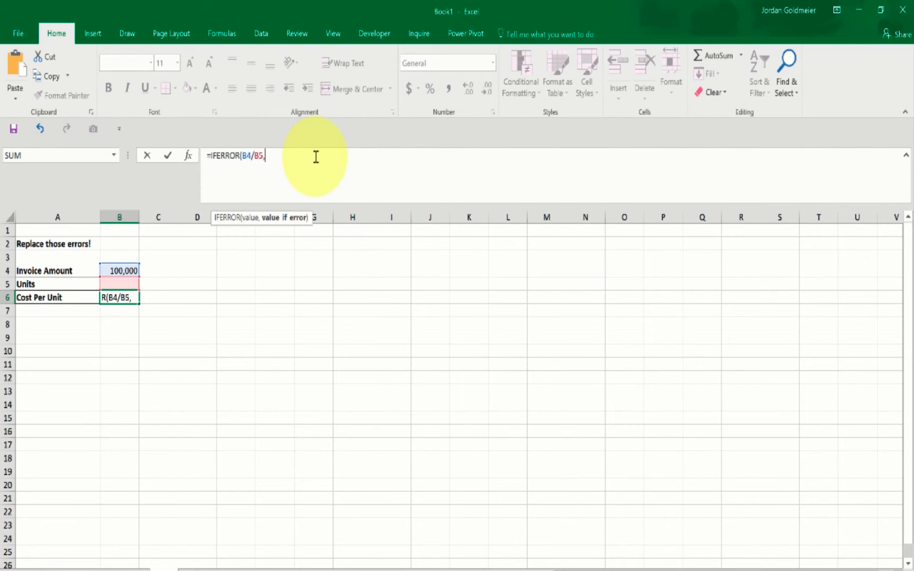
pyautogui.write('""')
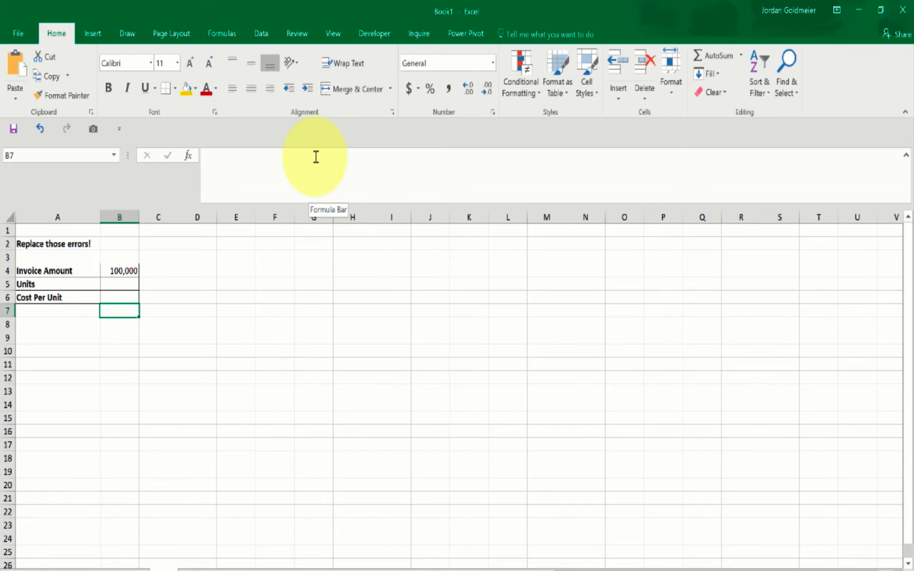
pyautogui.click(119, 297)
pyautogui.write('=B4/B5')
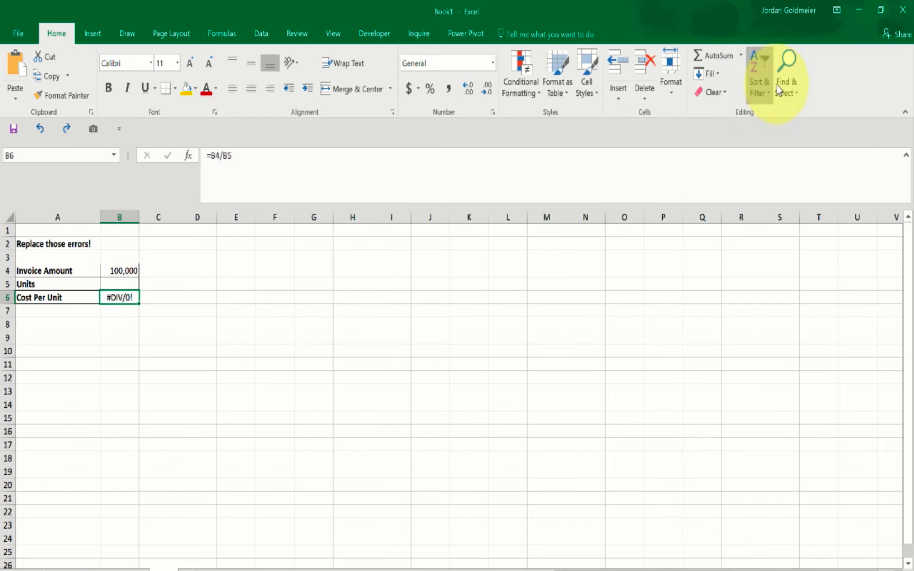
# Run Go To Special with Formulas, only Errors checked, to select error cells
pyautogui.click(787, 73)
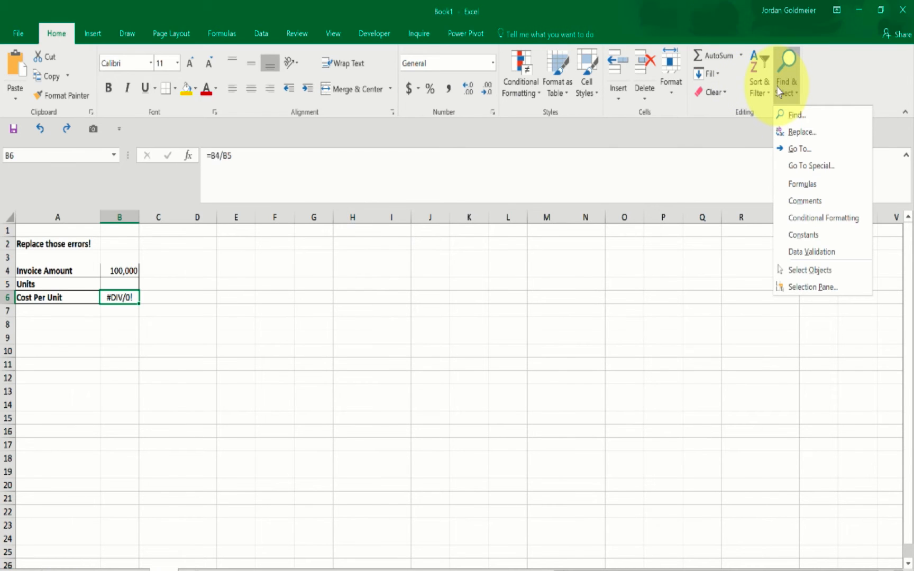
pyautogui.click(811, 166)
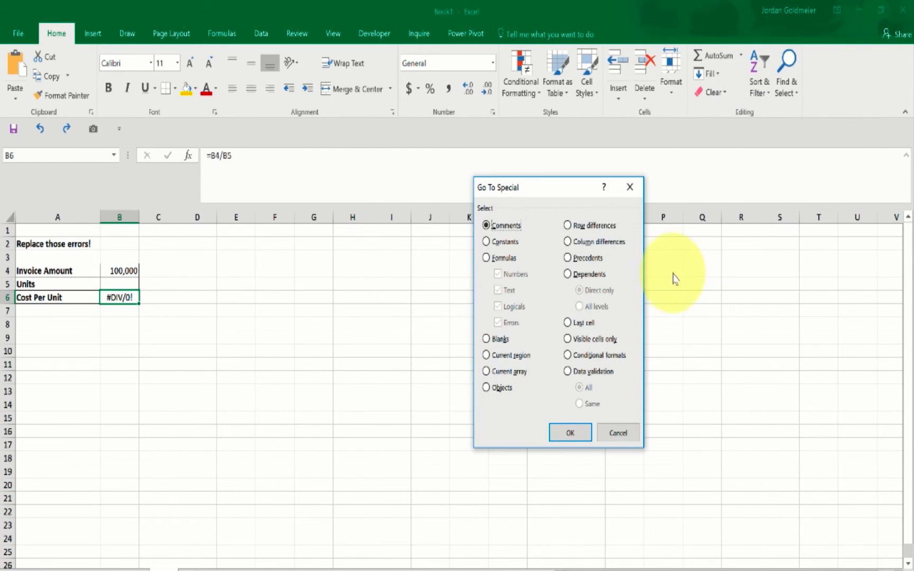
pyautogui.click(489, 258)
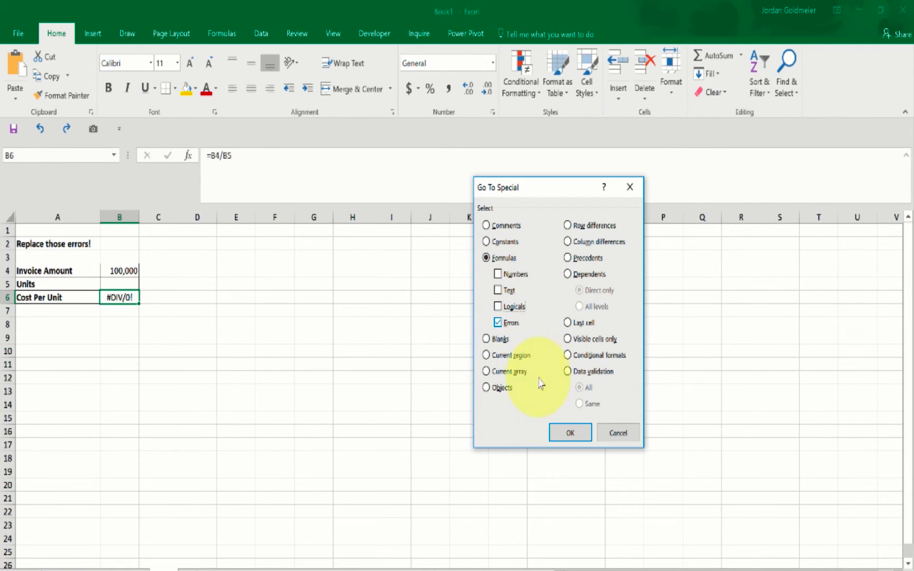
pyautogui.click(570, 432)
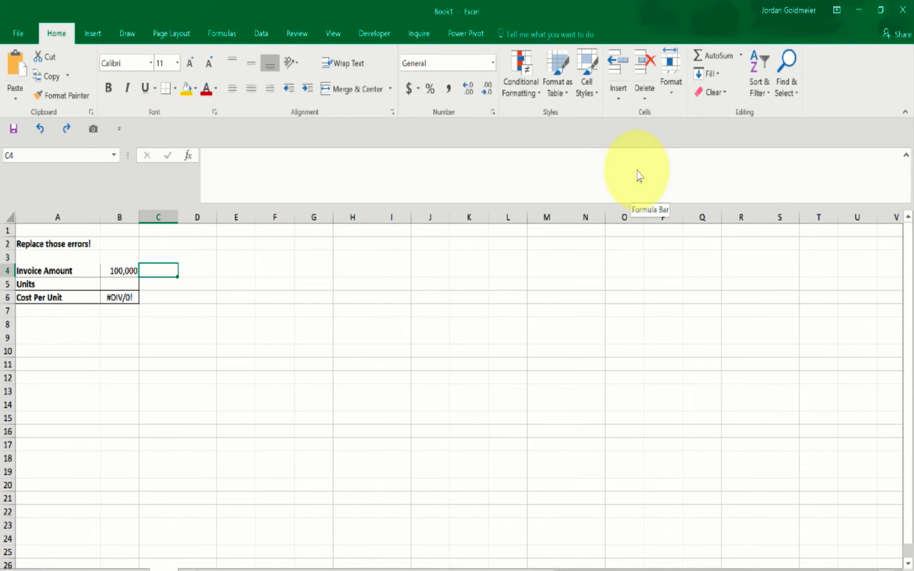
# Enable the Inquire COM add-in through File > Options > Add-ins
pyautogui.click(18, 33)
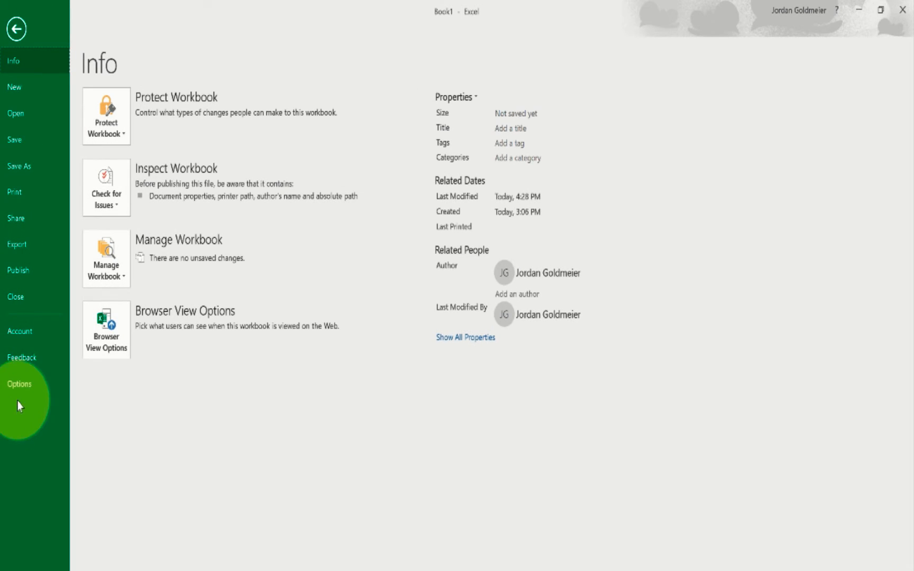
pyautogui.click(19, 383)
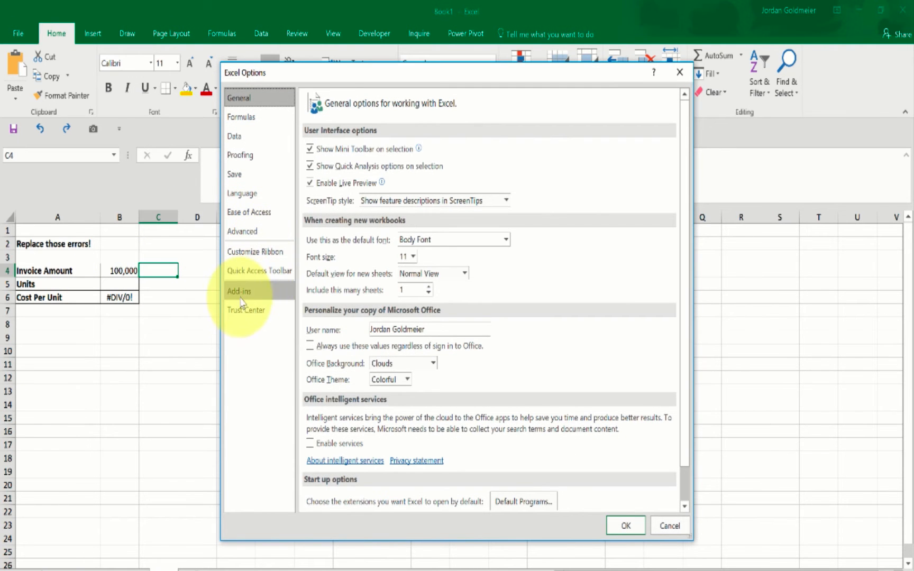
pyautogui.click(239, 291)
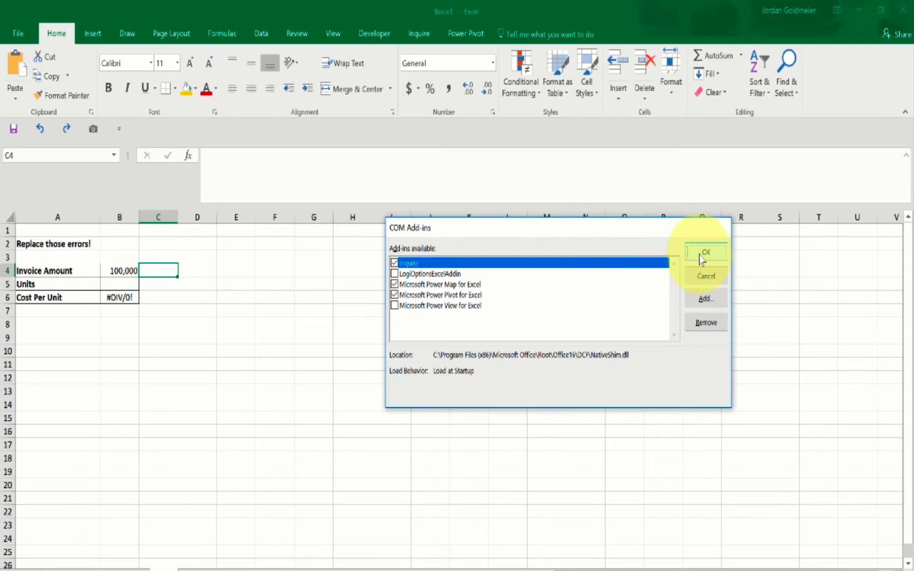
pyautogui.click(705, 253)
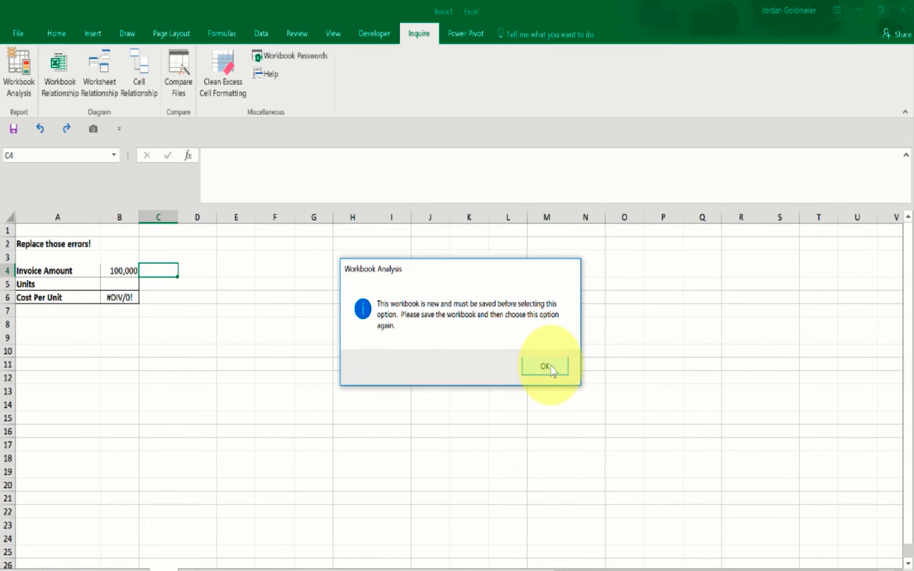
# Dismiss the save warning, save the workbook as test, and run Workbook Analysis
pyautogui.click(544, 366)
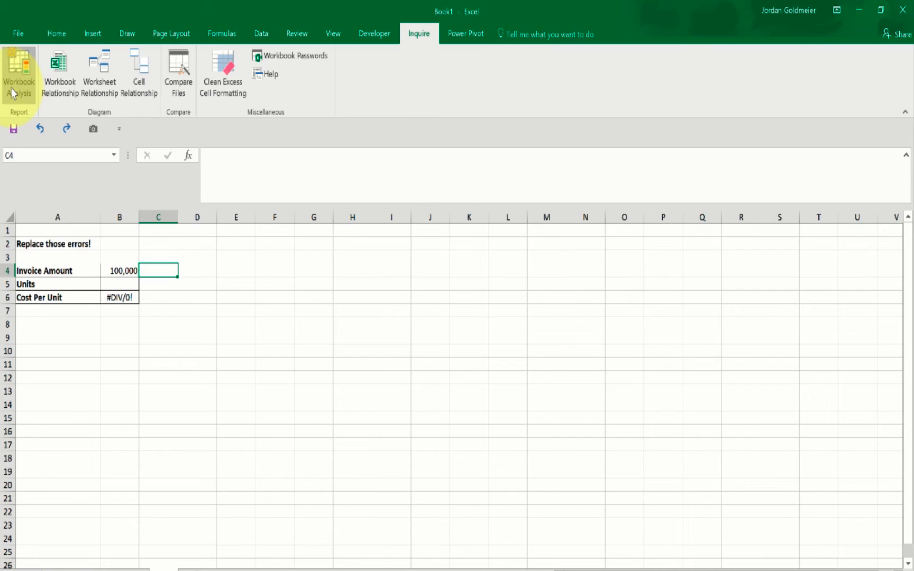
pyautogui.click(18, 34)
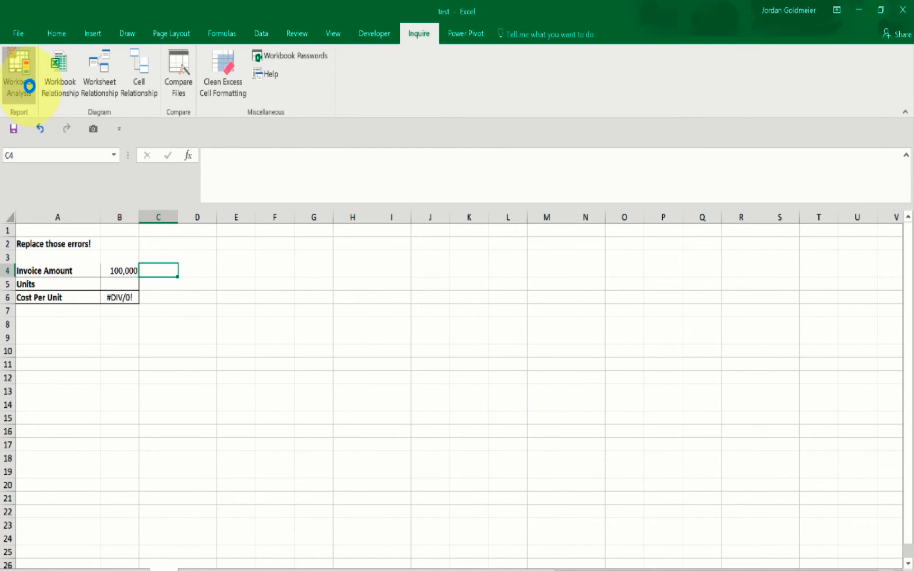
pyautogui.click(18, 76)
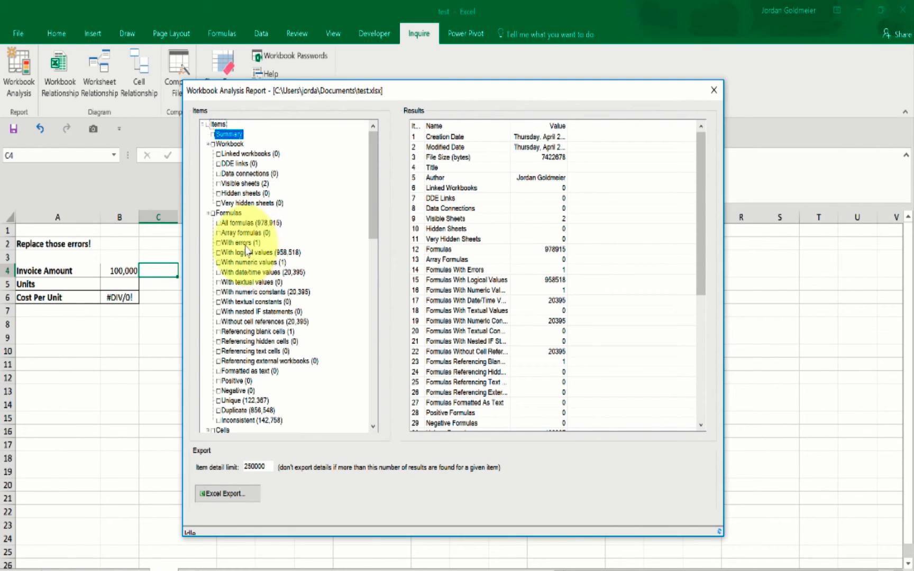
# Browse the report's formula categories, settle on With errors, and cancel an Excel export
pyautogui.click(238, 242)
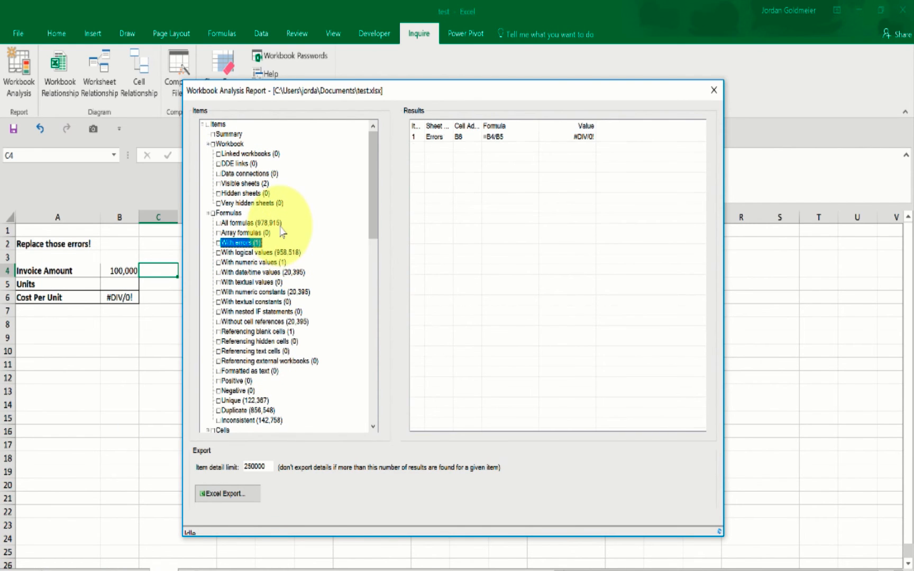
pyautogui.click(264, 291)
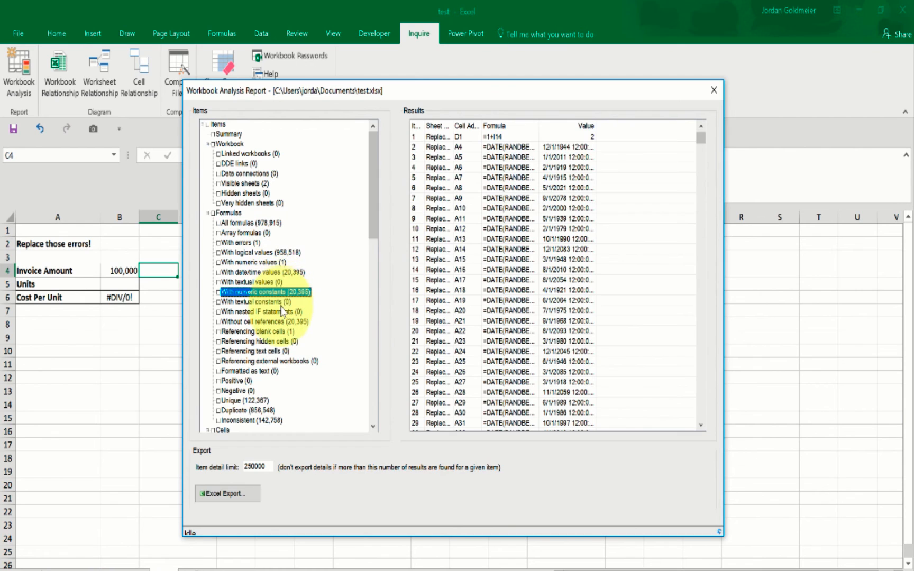
pyautogui.click(257, 272)
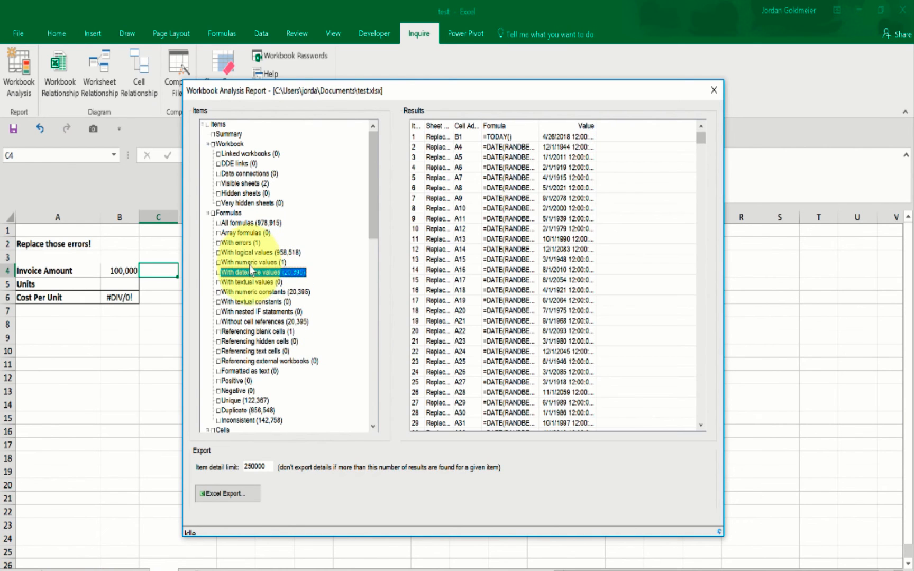
pyautogui.click(236, 242)
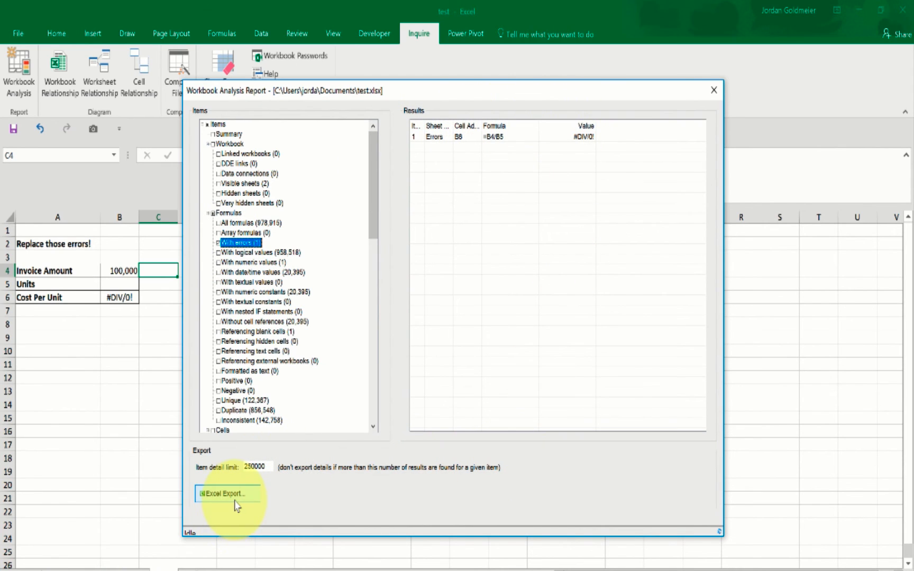
pyautogui.click(227, 493)
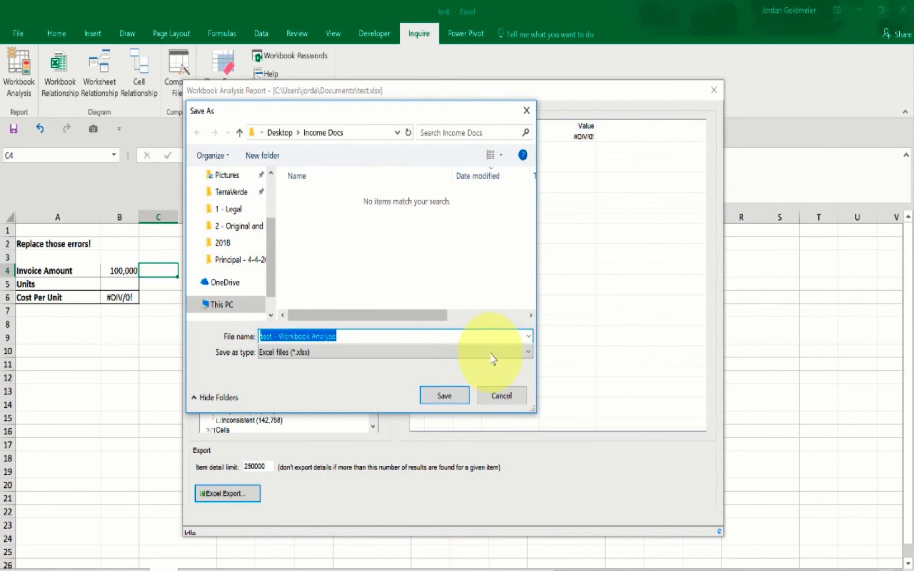
pyautogui.click(501, 395)
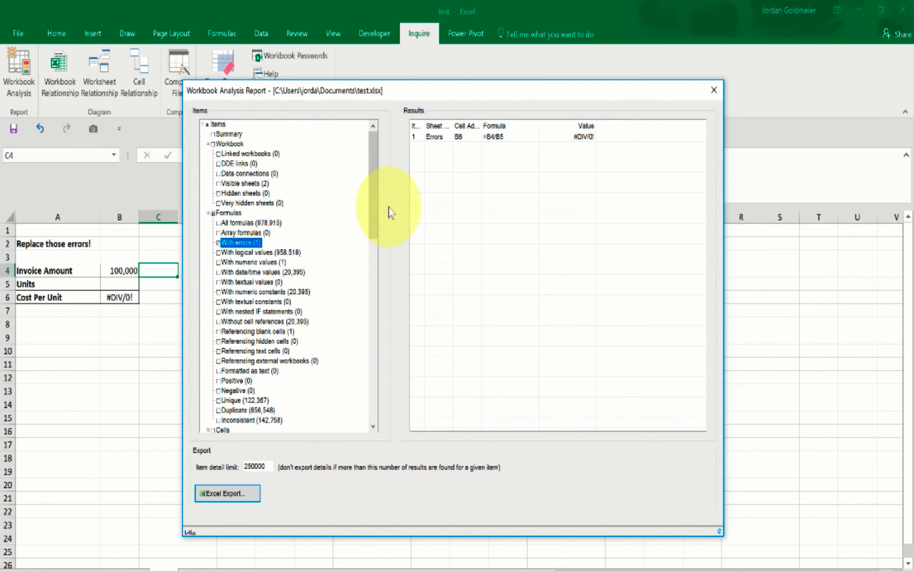